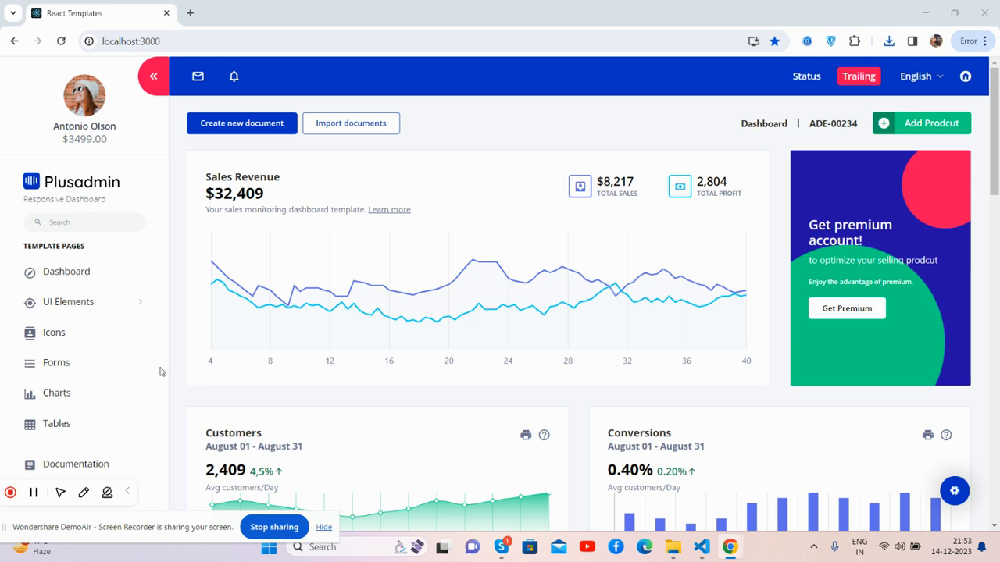
pyautogui.moveTo(142, 307)
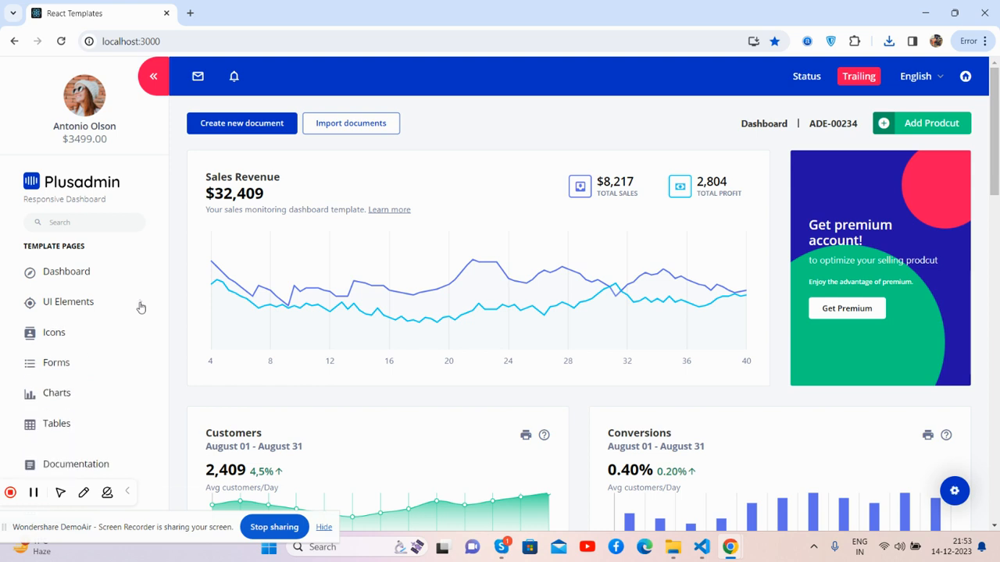
# Expand UI Elements, collapse the sidebar to icons, and reload the page to show the support banner
pyautogui.click(68, 302)
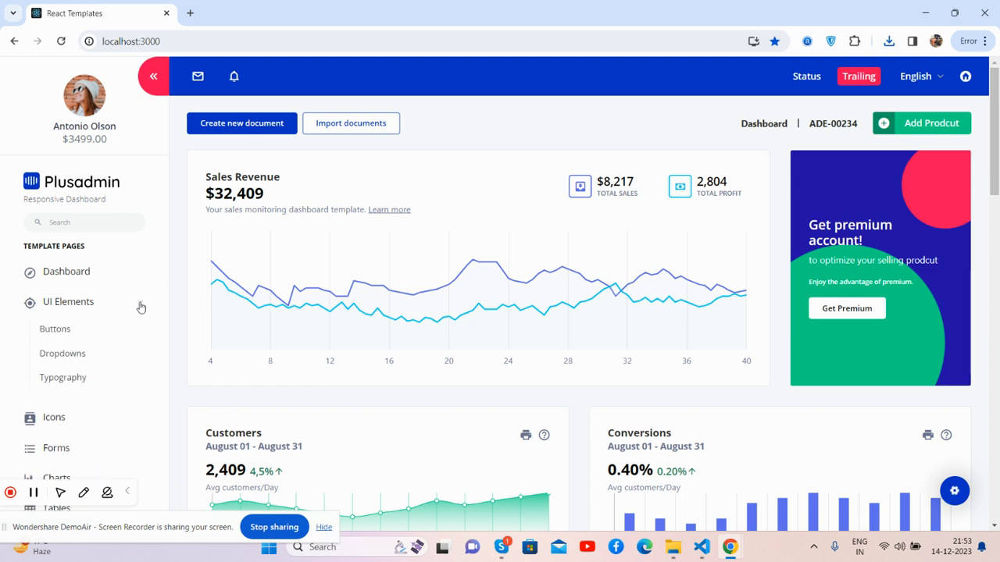
pyautogui.click(153, 76)
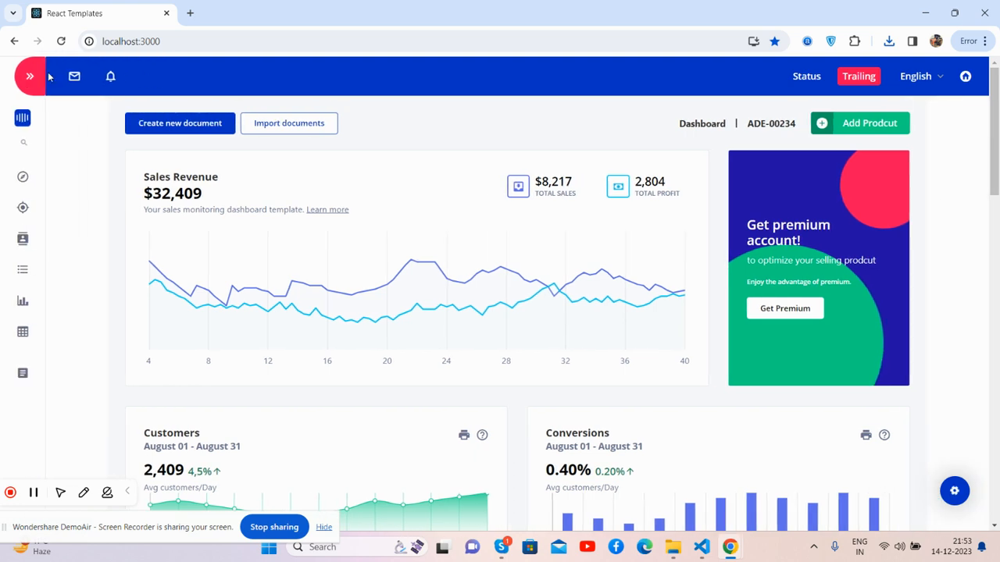
pyautogui.click(29, 75)
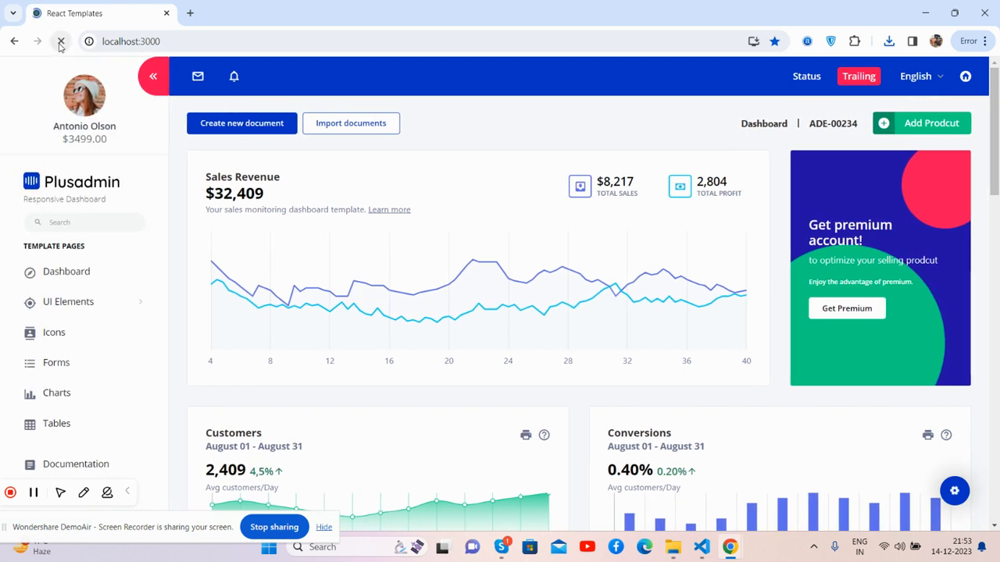
pyautogui.click(61, 41)
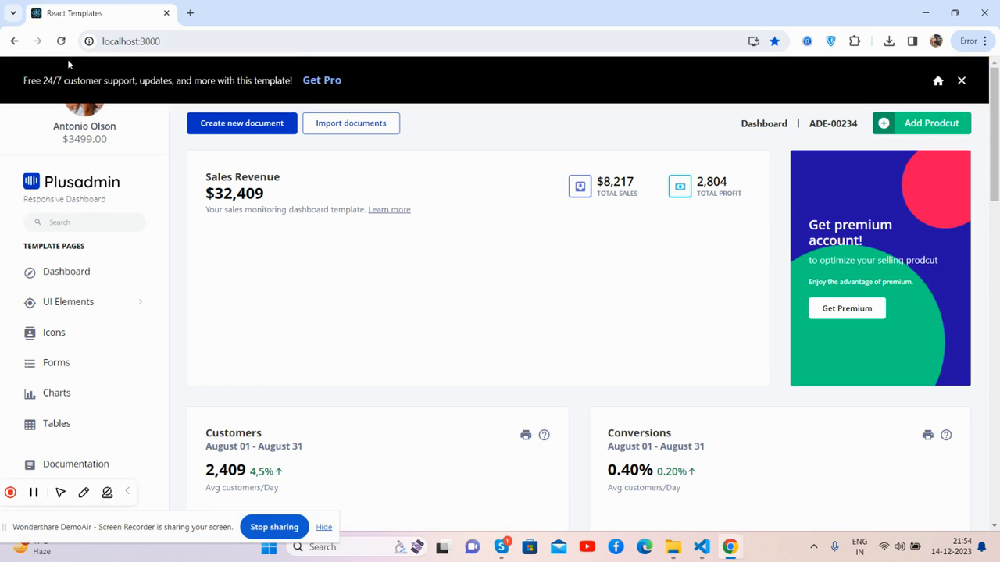
# Close the Get Pro support banner, then expand and collapse the UI Elements submenu
pyautogui.click(961, 81)
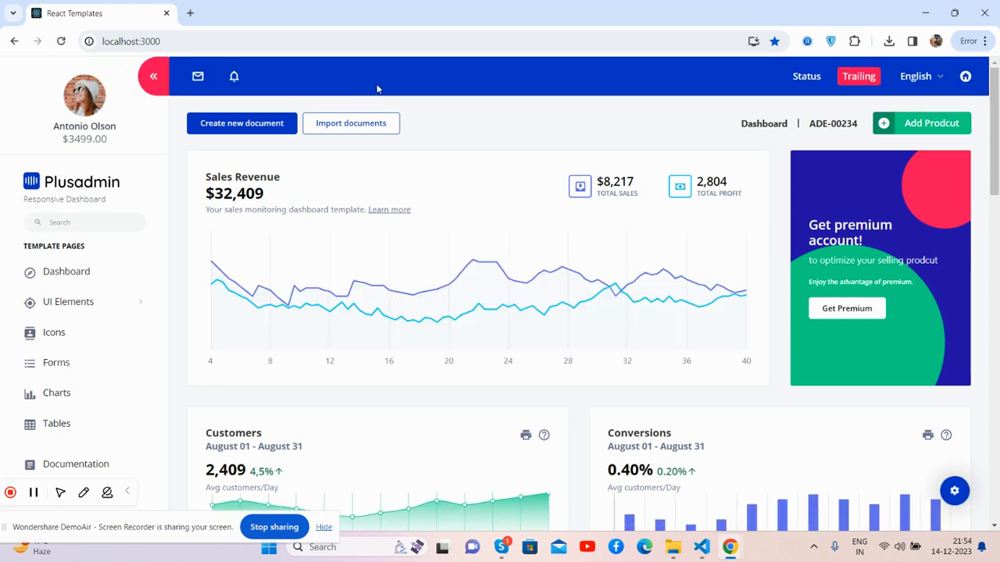
pyautogui.moveTo(377, 111)
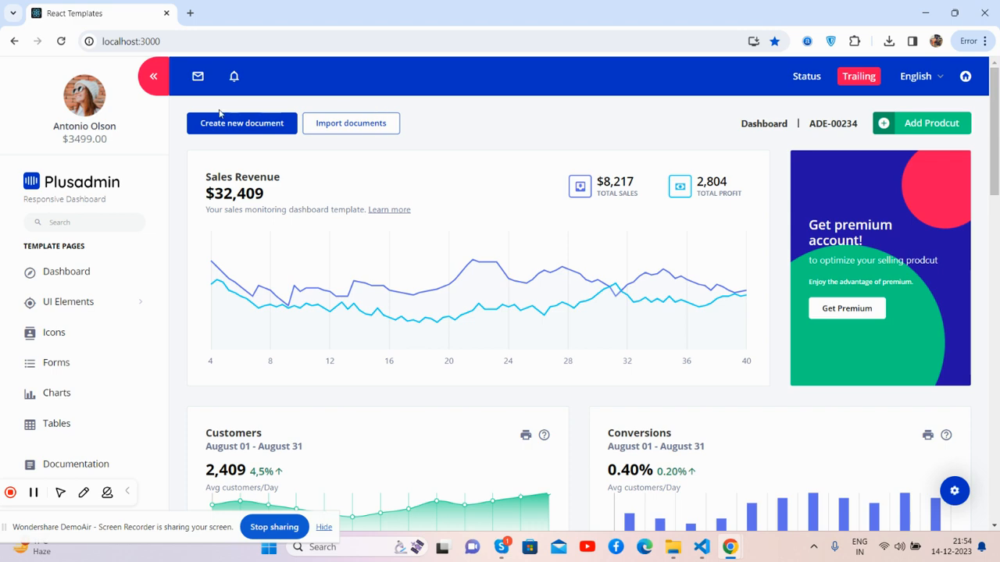
pyautogui.click(153, 76)
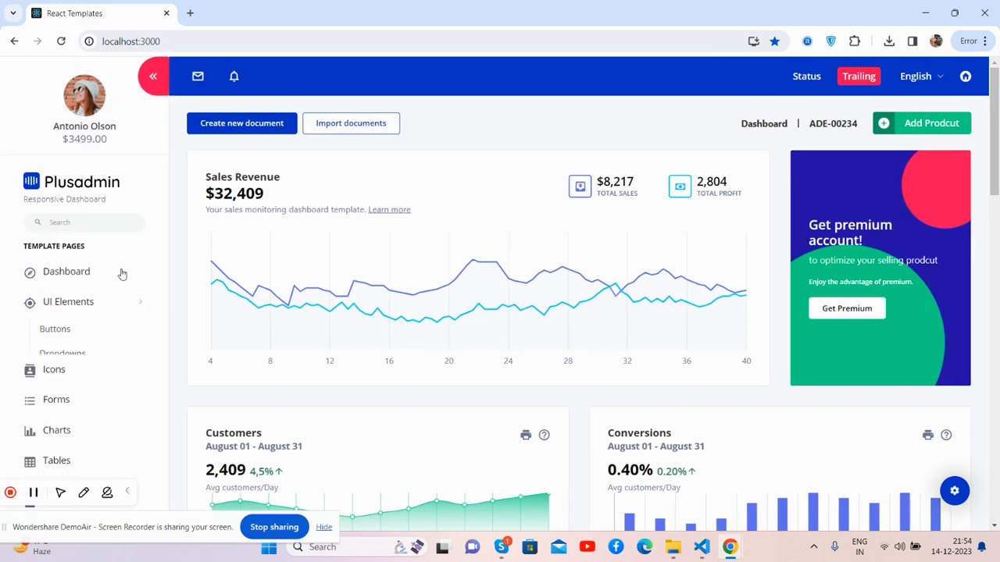
pyautogui.click(67, 301)
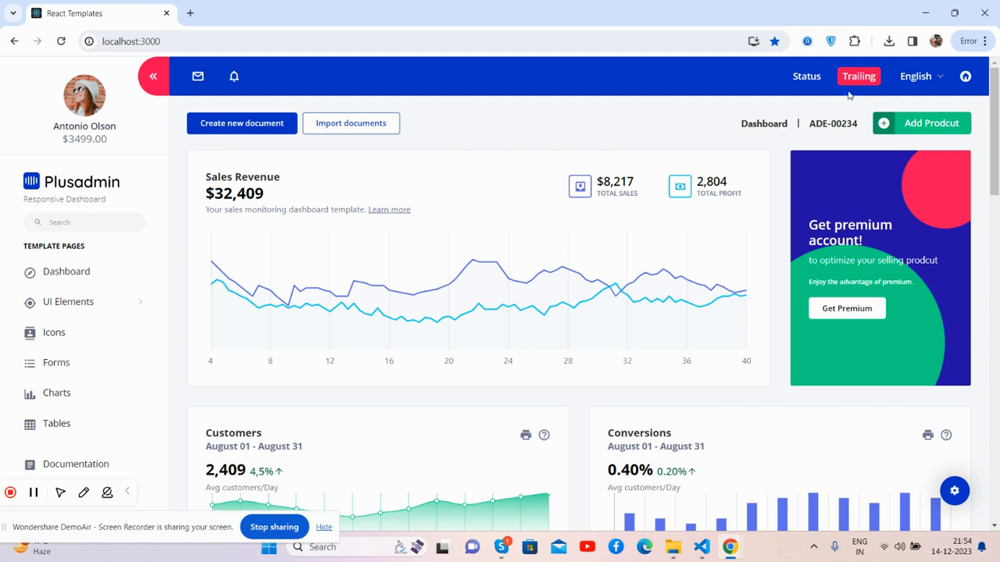
pyautogui.click(197, 75)
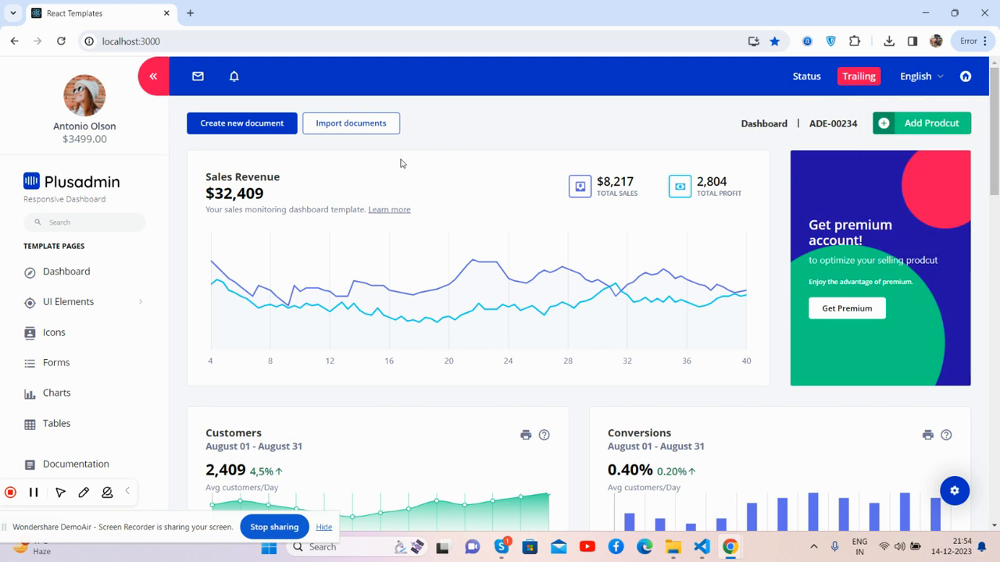
pyautogui.moveTo(565, 131)
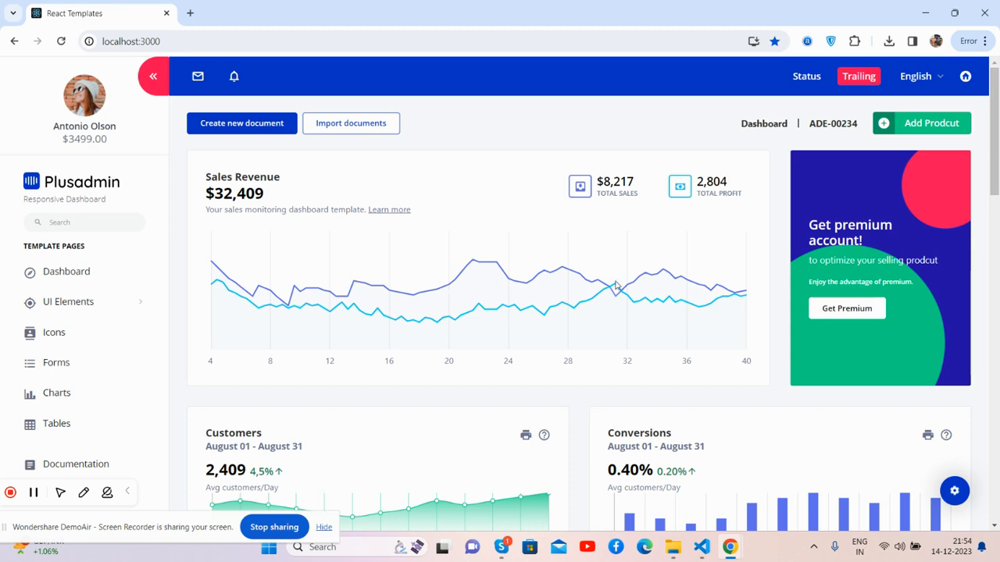
# Scroll down through the session donut charts and Upcoming Events to the page footer
pyautogui.scroll(-3)
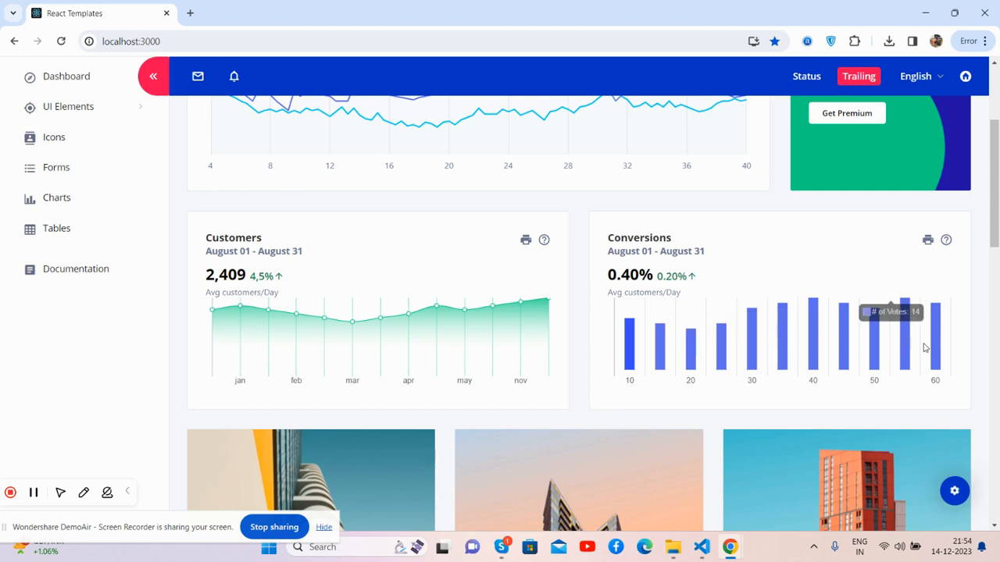
pyautogui.scroll(-3)
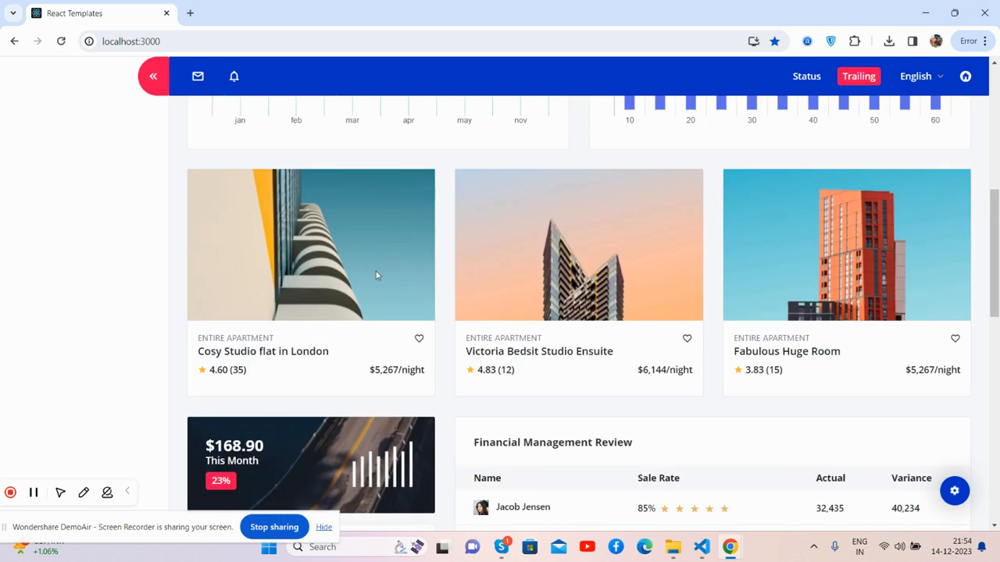
pyautogui.scroll(-3)
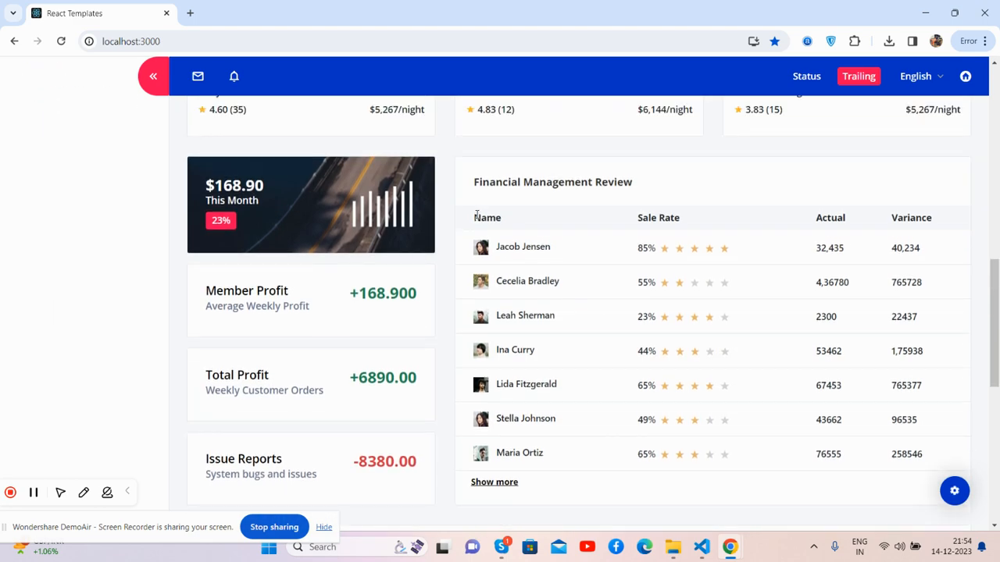
pyautogui.moveTo(521, 194)
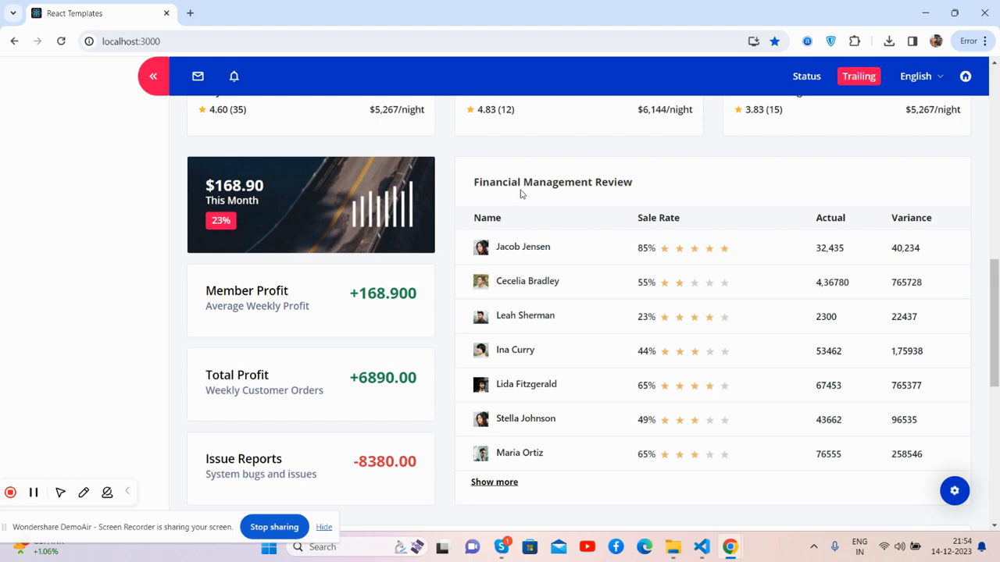
pyautogui.scroll(-3)
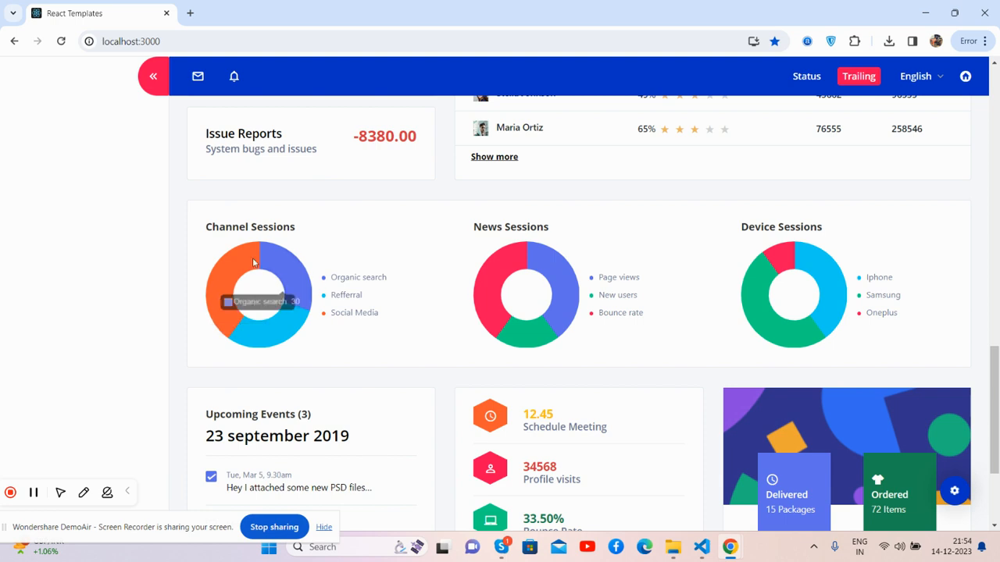
pyautogui.moveTo(794, 281)
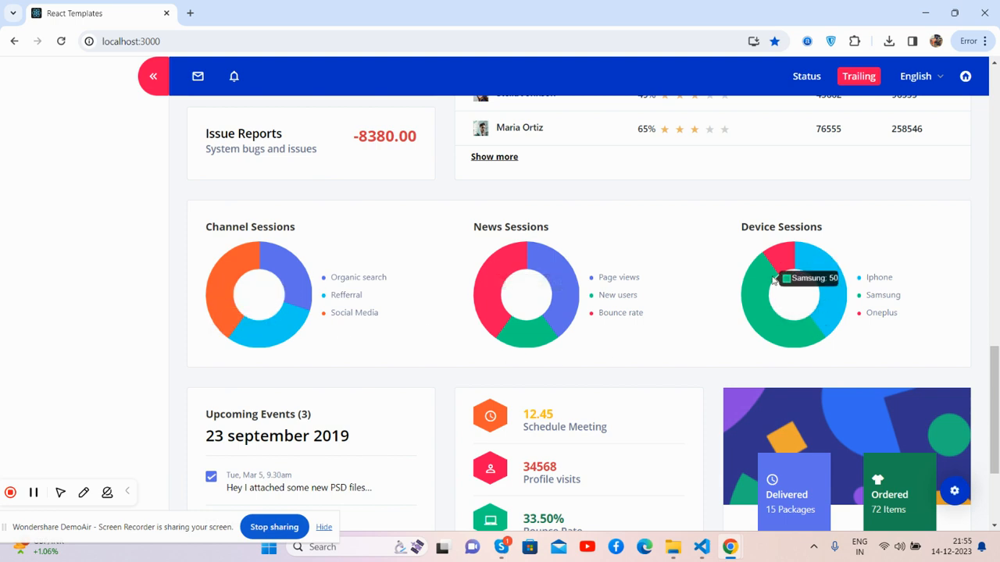
pyautogui.scroll(-3)
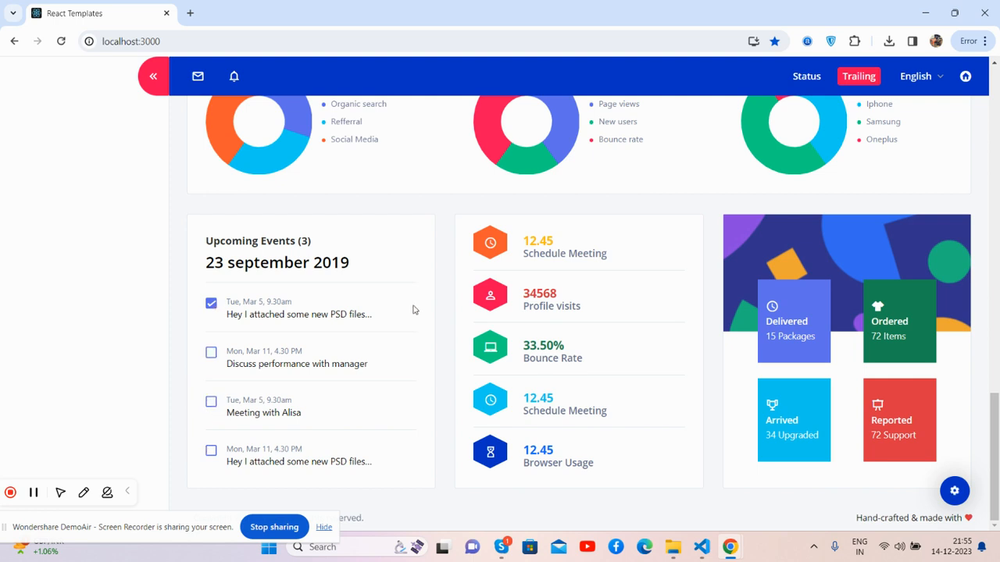
pyautogui.moveTo(850, 310)
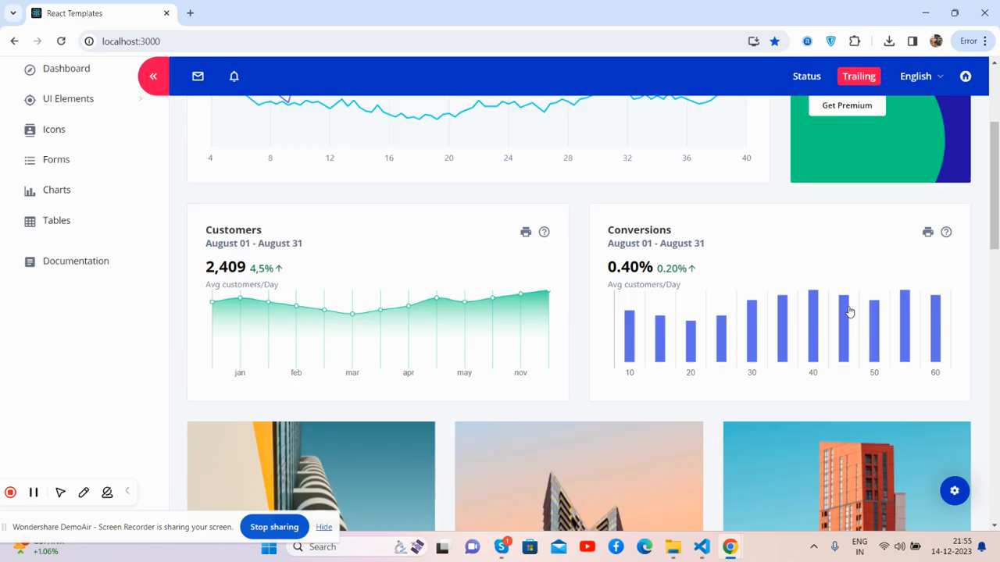
pyautogui.click(955, 491)
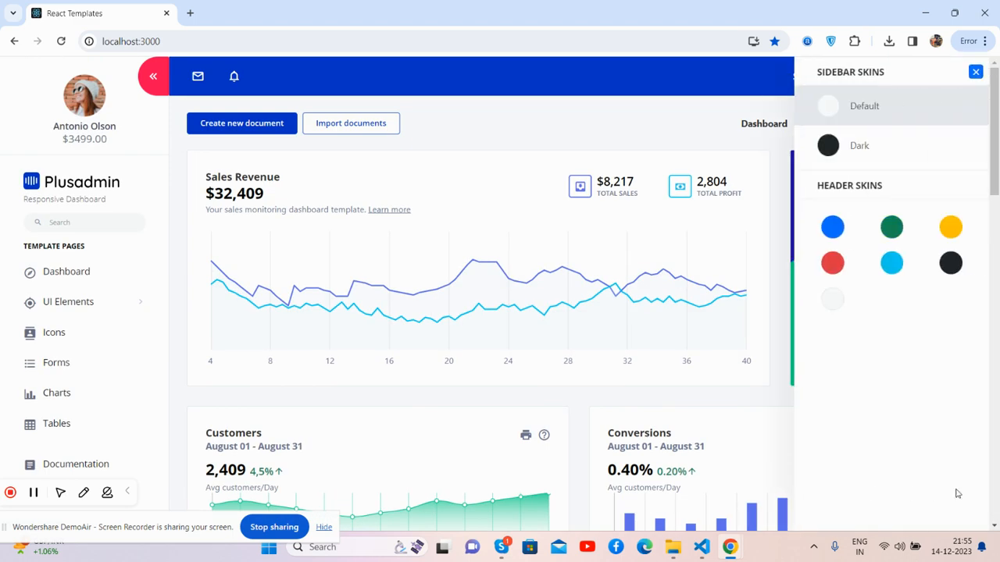
pyautogui.click(828, 145)
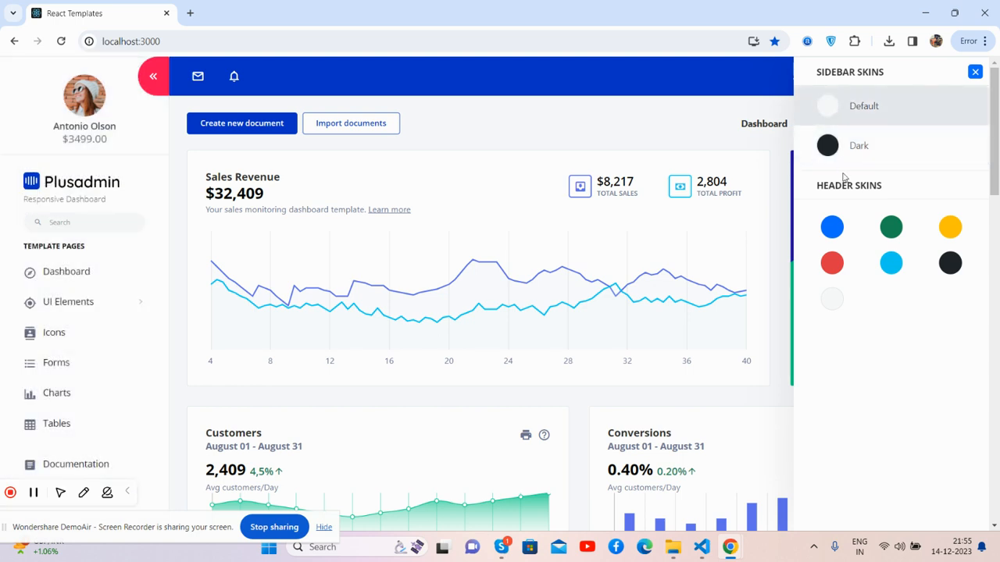
pyautogui.click(890, 228)
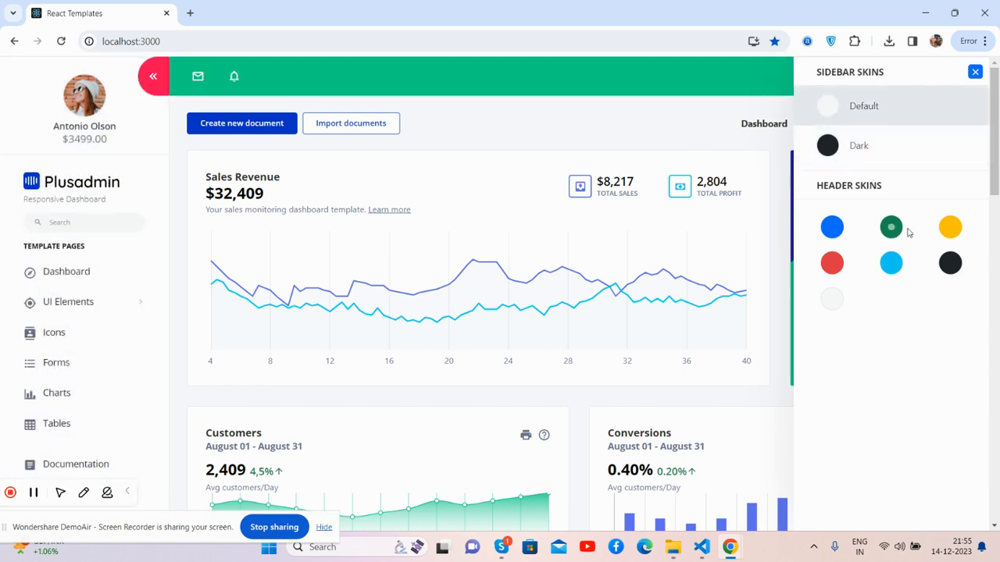
pyautogui.click(891, 263)
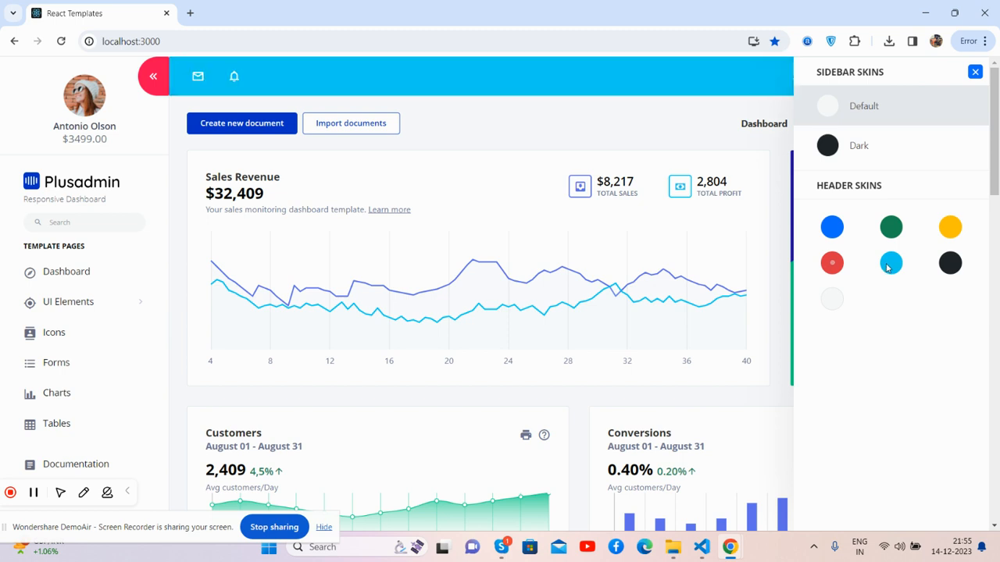
pyautogui.click(949, 262)
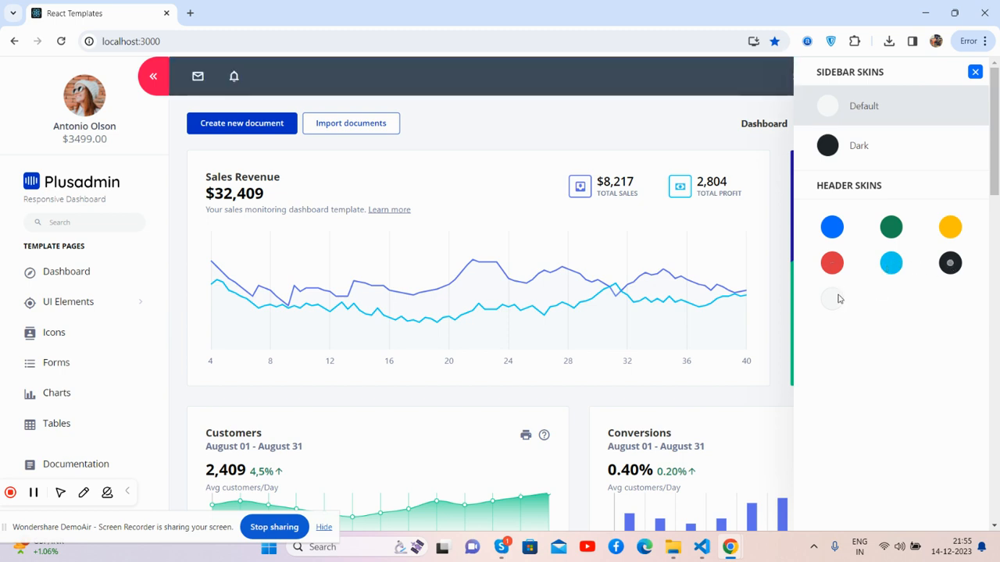
pyautogui.click(832, 227)
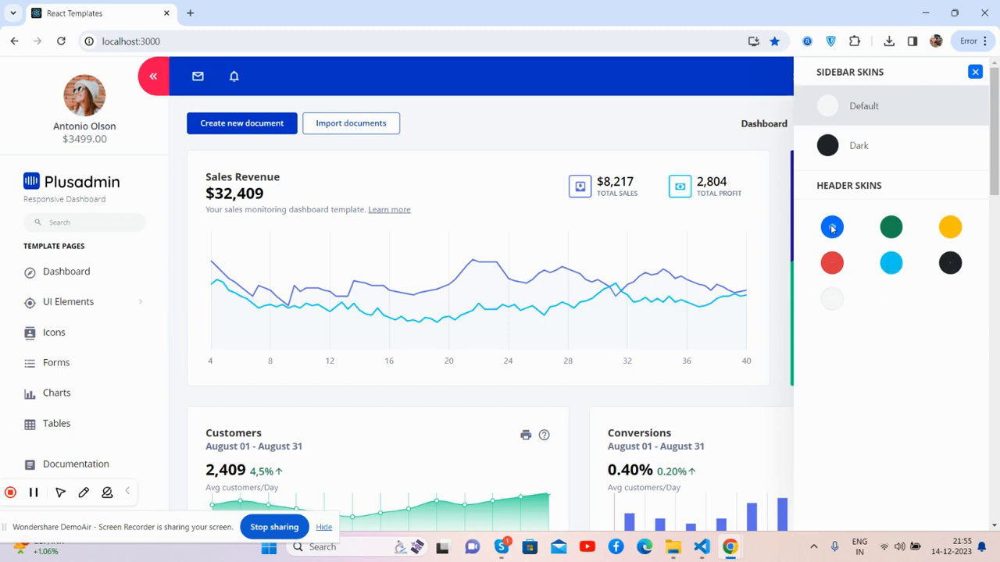
pyautogui.click(975, 72)
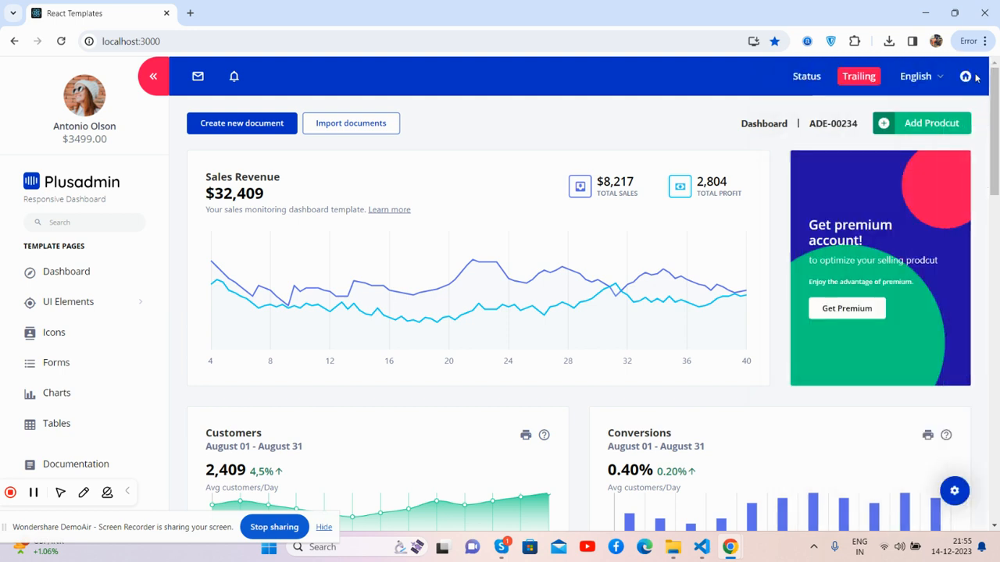
pyautogui.moveTo(904, 121)
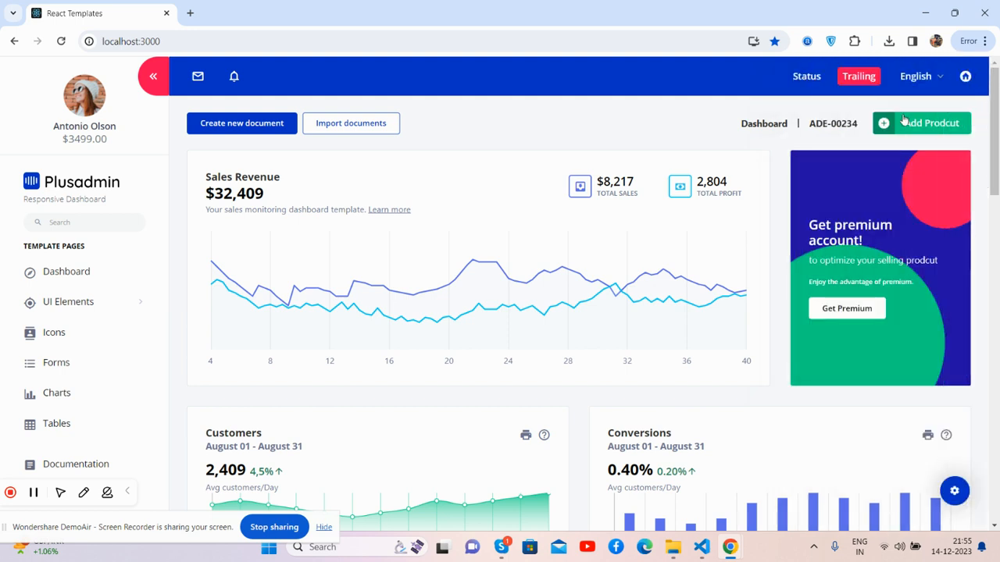
pyautogui.moveTo(356, 406)
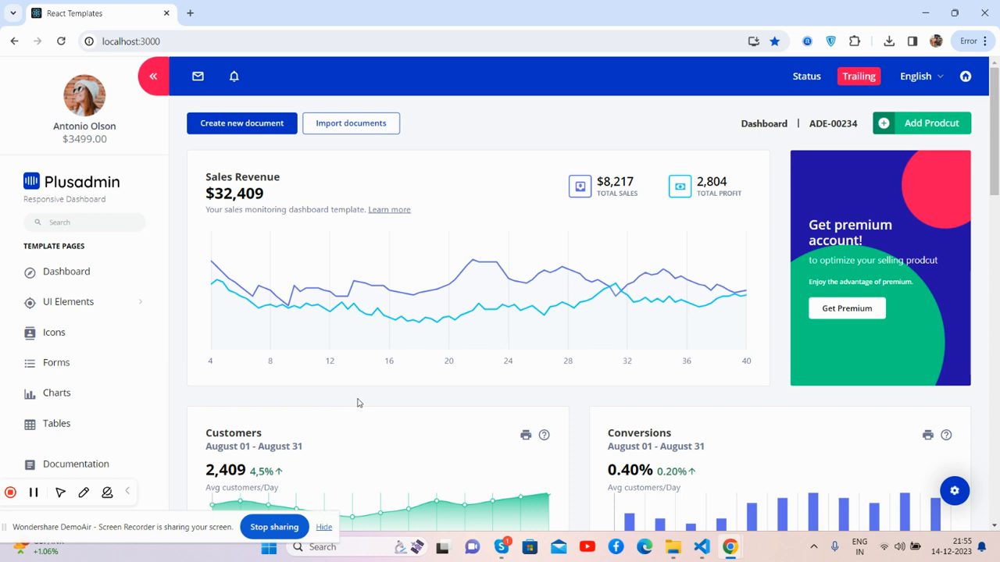
pyautogui.moveTo(220, 273)
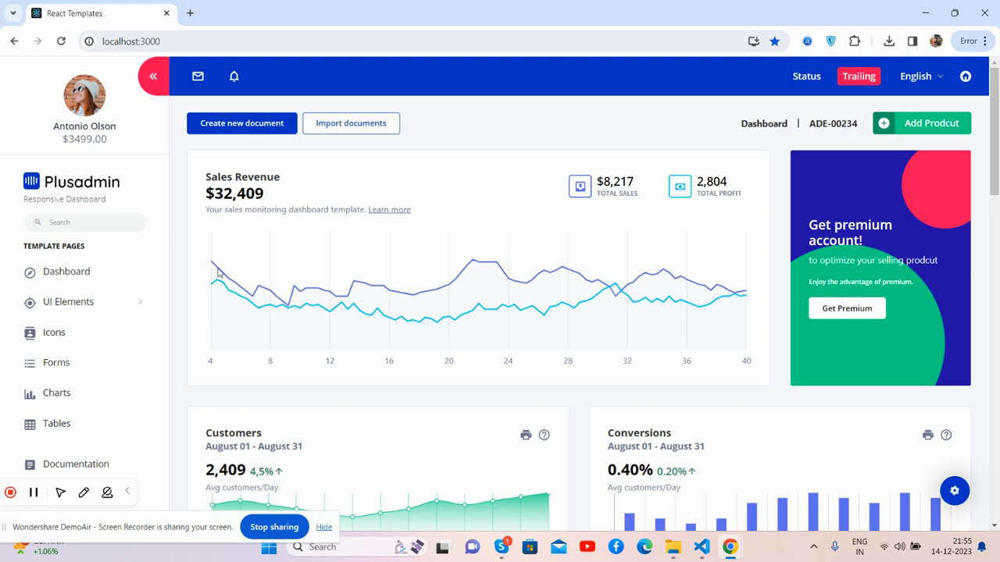
pyautogui.moveTo(294, 292)
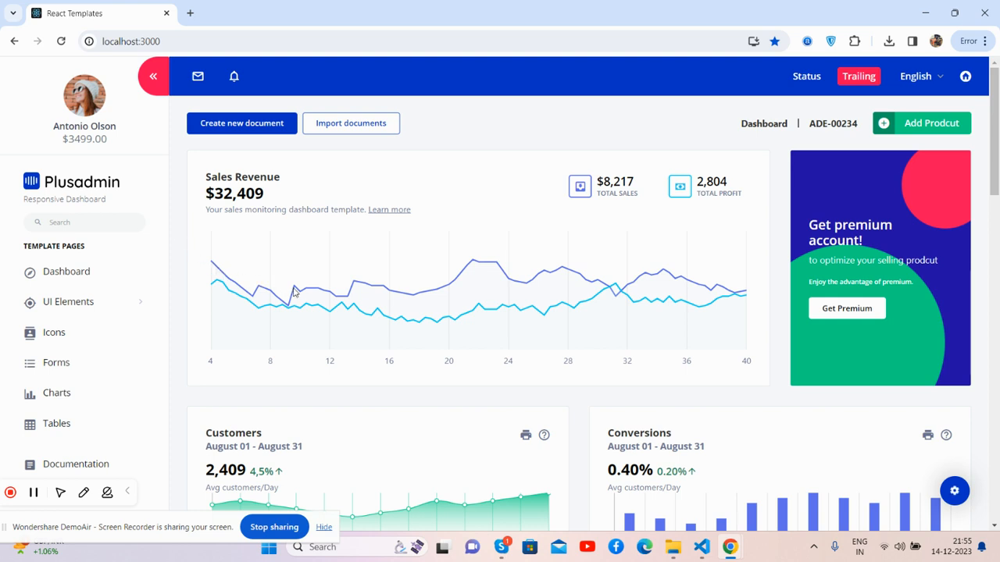
pyautogui.moveTo(569, 291)
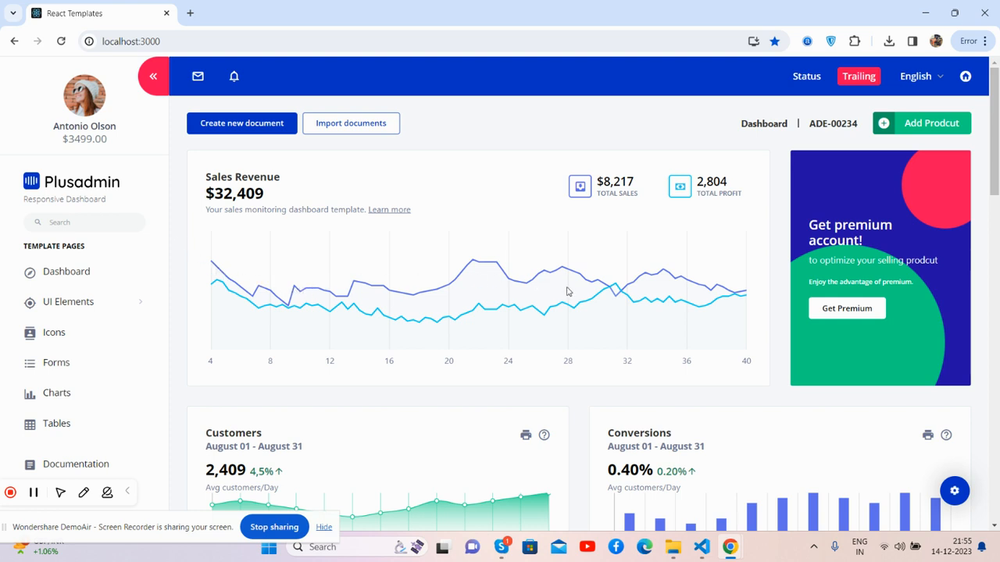
pyautogui.moveTo(552, 278)
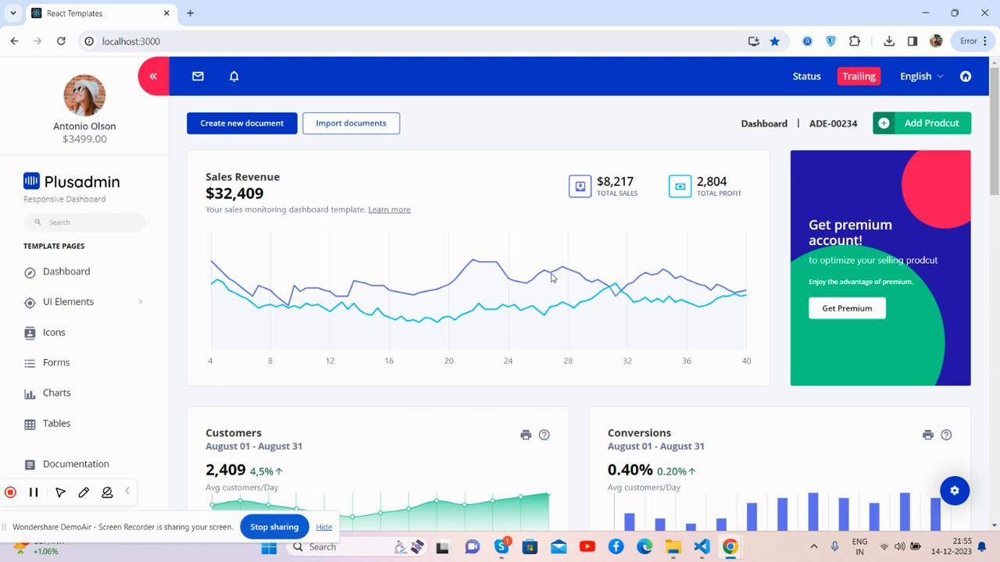